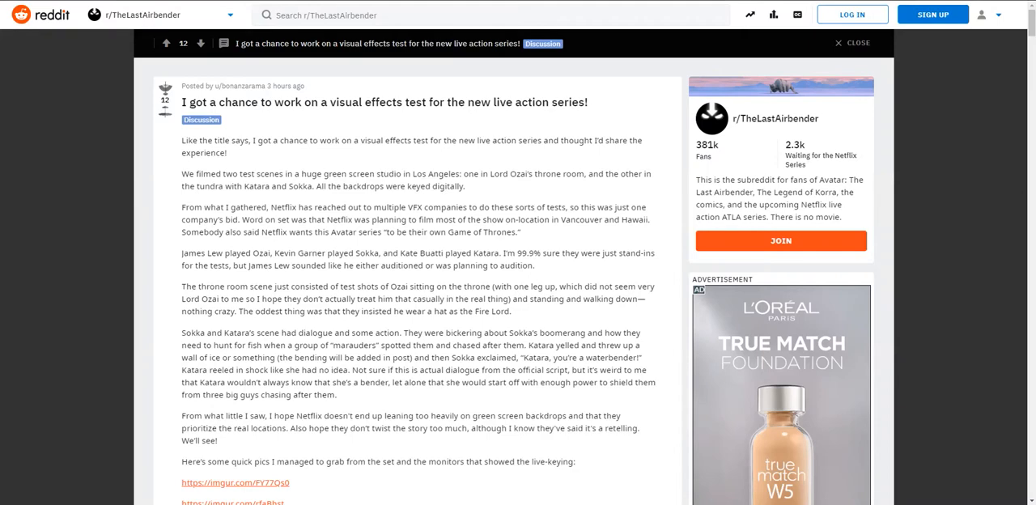
Scroll through the VFX test post, highlighting the phrase about the huge green screen
{"action": "scroll", "scroll_direction": "down", "scroll_amount": 3}
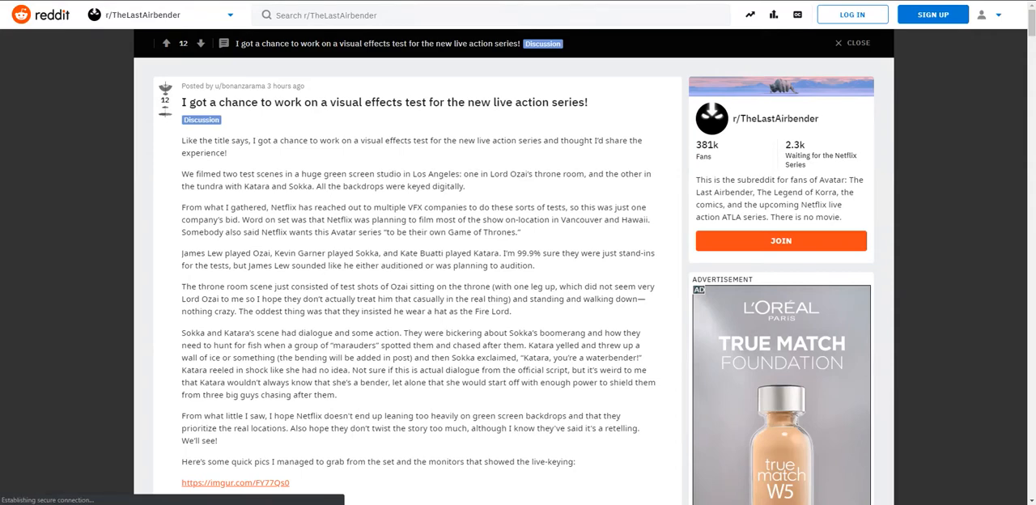
{"action": "scroll", "scroll_direction": "down", "scroll_amount": 3}
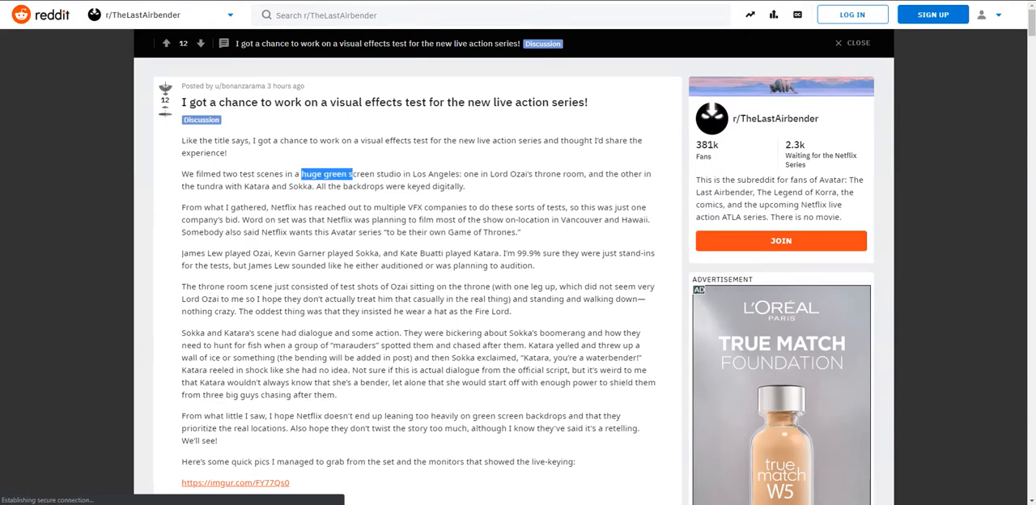
{"action": "left_click_drag", "start_coordinate": [301, 174], "coordinate": [404, 174]}
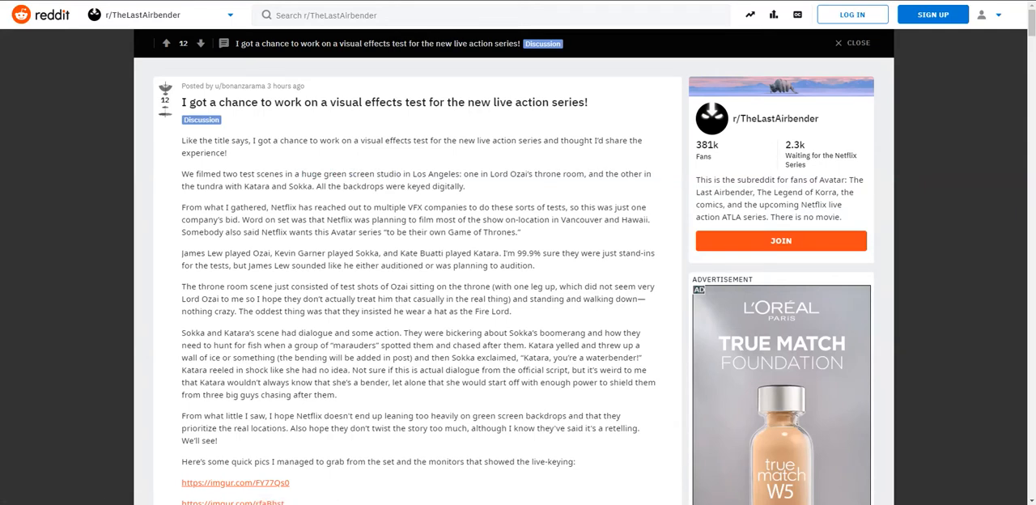
{"action": "scroll", "scroll_direction": "down", "scroll_amount": 3}
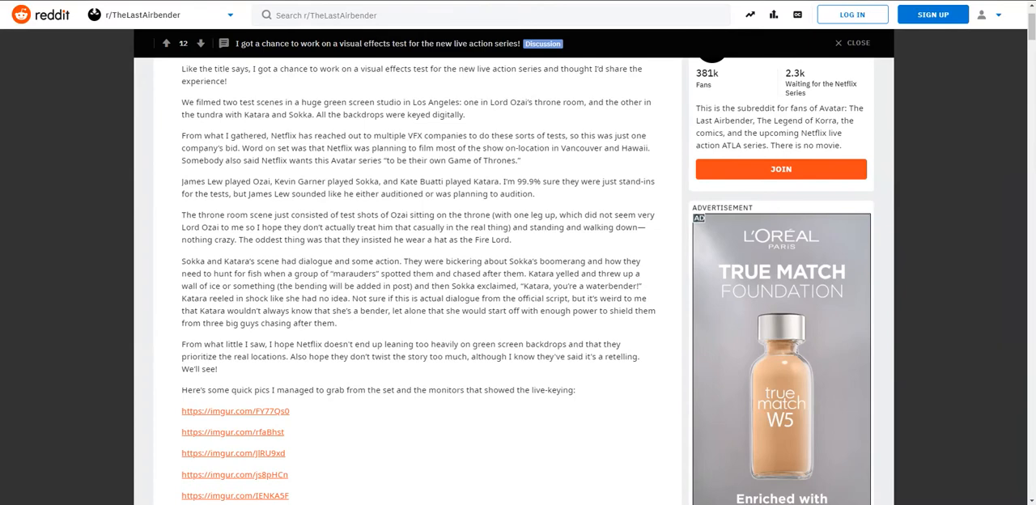
{"action": "scroll", "scroll_direction": "down", "scroll_amount": 3}
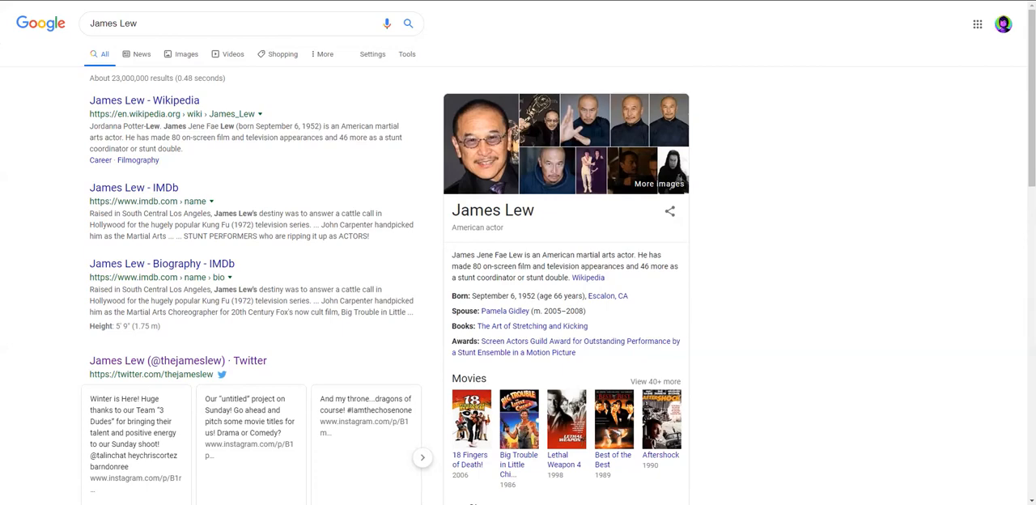
Preview James Lew's image results: the interview photo and the two-men photo
{"action": "left_click", "coordinate": [184, 54]}
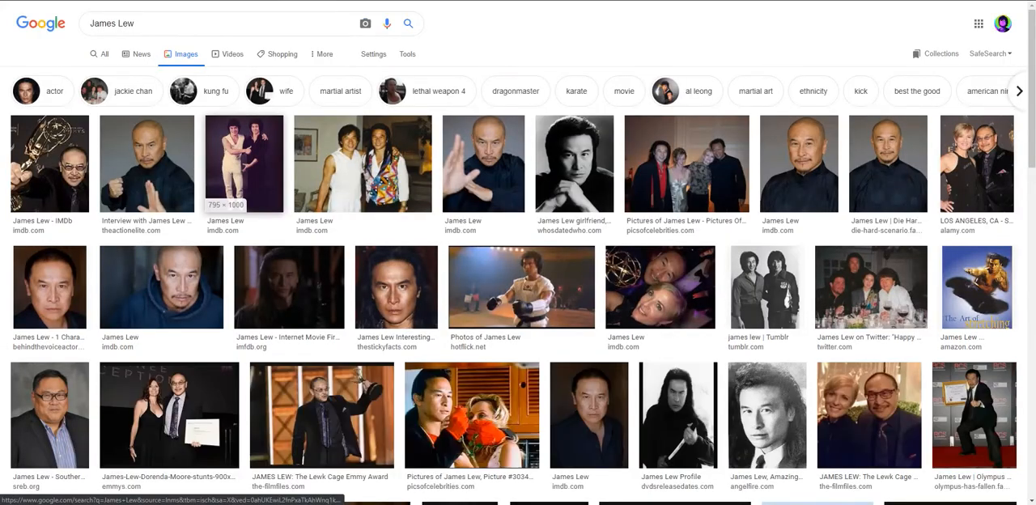
{"action": "left_click", "coordinate": [146, 162]}
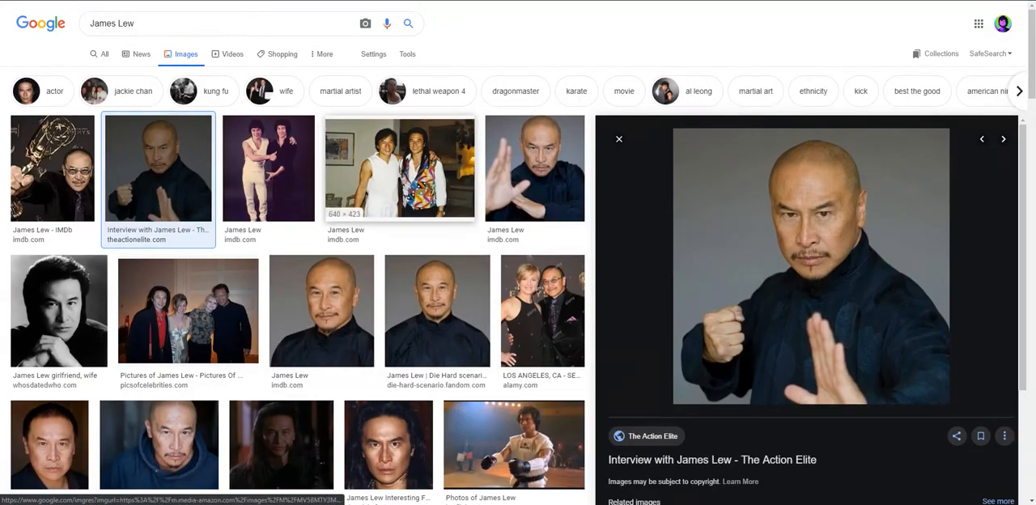
{"action": "left_click", "coordinate": [395, 174]}
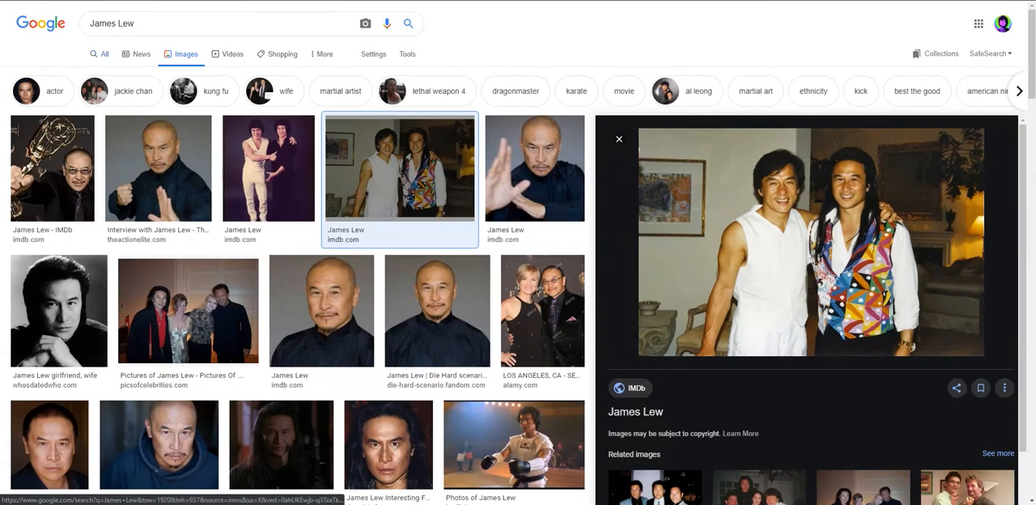
{"action": "left_click", "coordinate": [98, 55]}
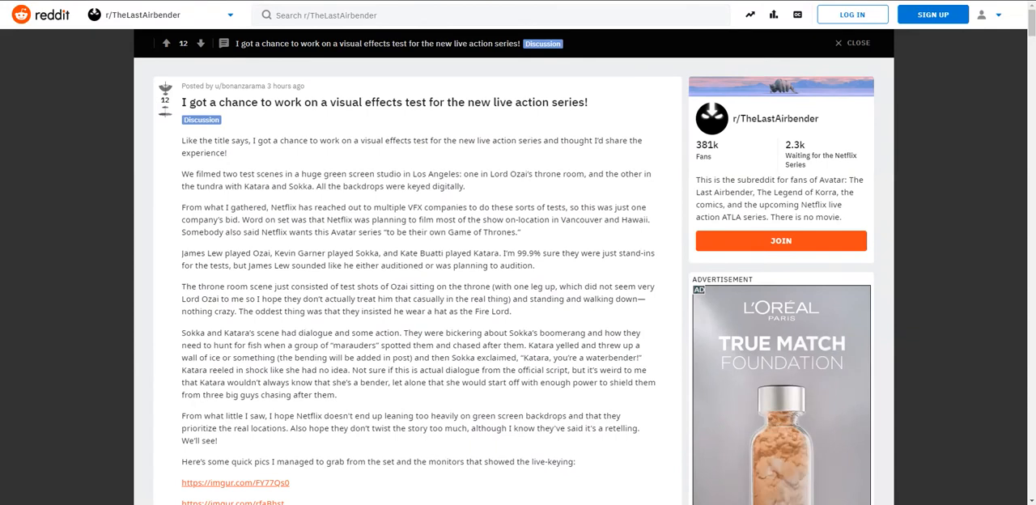
{"action": "double_click", "coordinate": [269, 253]}
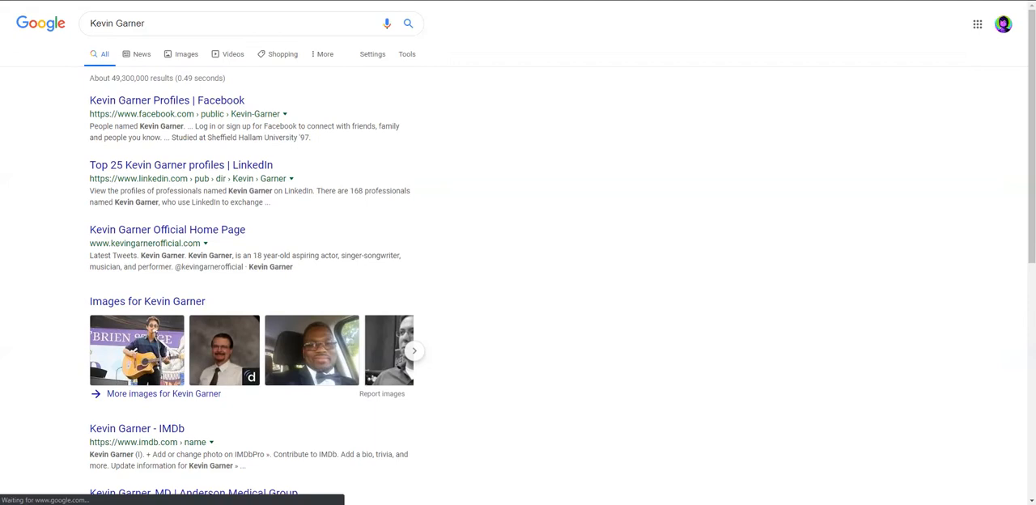
{"action": "left_click", "coordinate": [181, 54]}
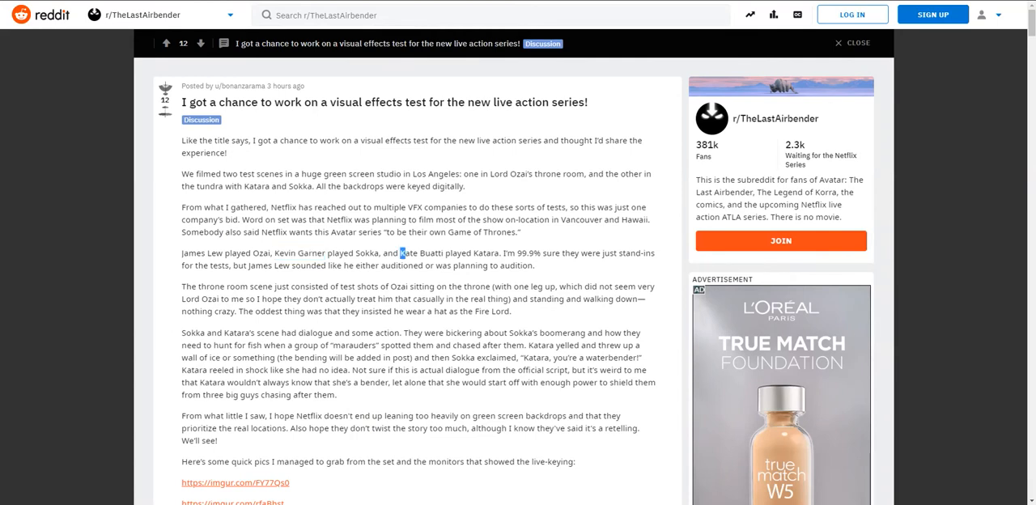
{"action": "double_click", "coordinate": [400, 253]}
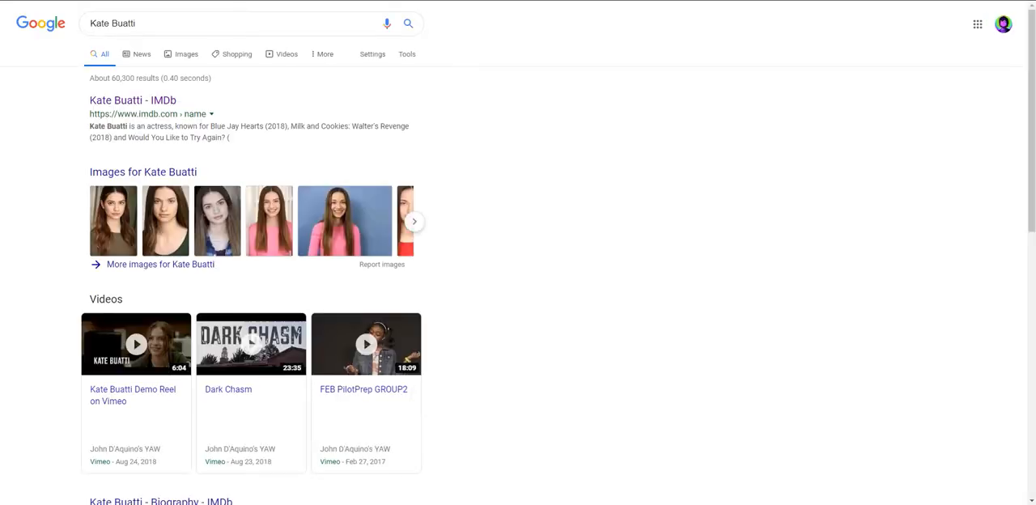
{"action": "left_click", "coordinate": [183, 54]}
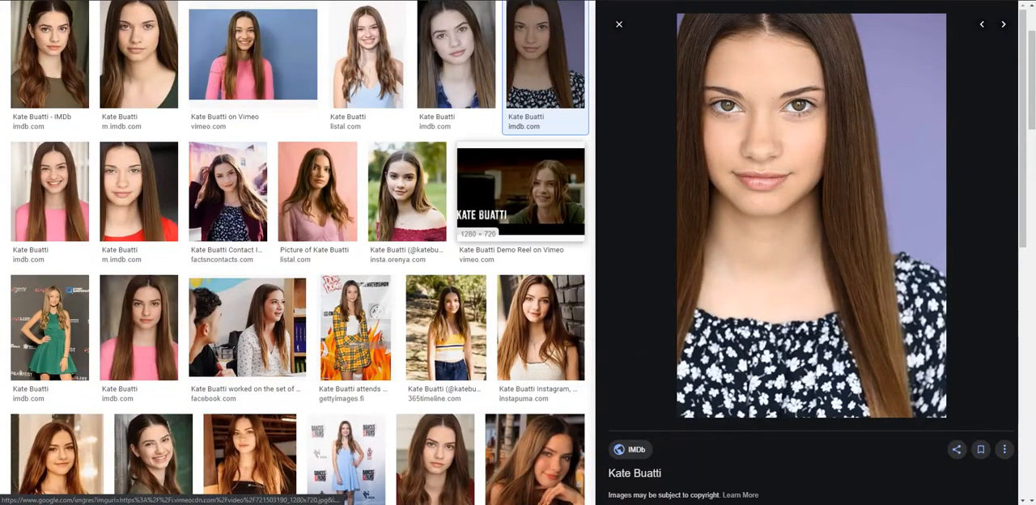
{"action": "left_click", "coordinate": [620, 25]}
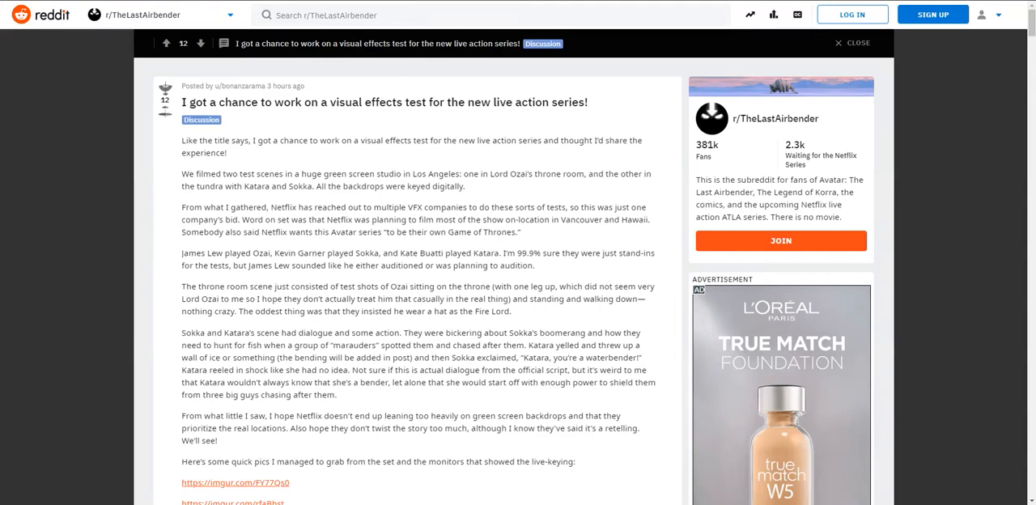
{"action": "scroll", "scroll_direction": "down", "scroll_amount": 3}
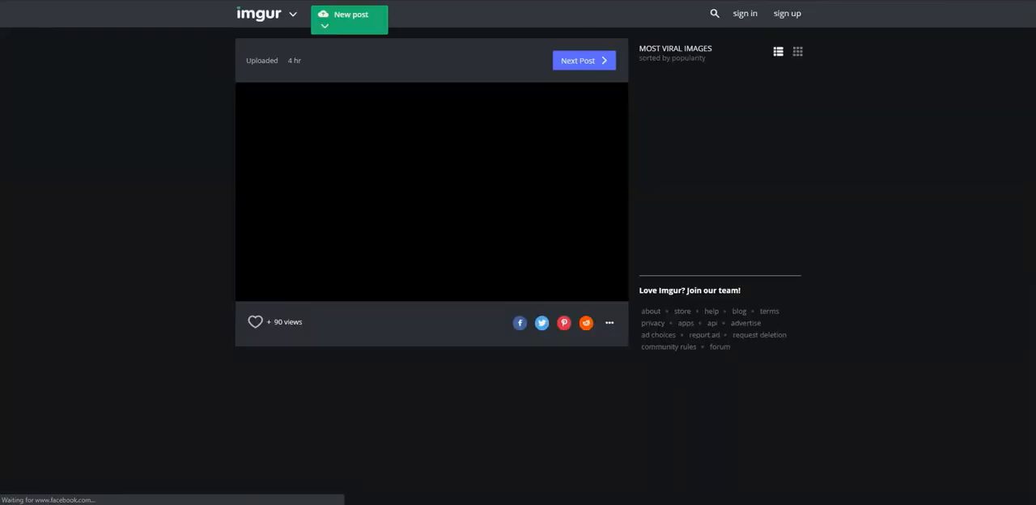
{"action": "right_click", "coordinate": [413, 243]}
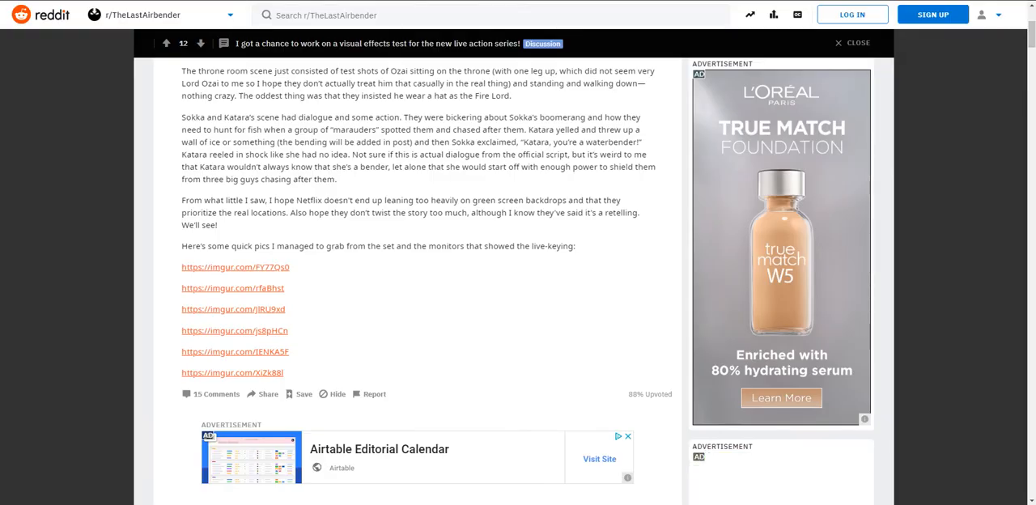
Open the first Imgur link showing two costumed actors on a green-screen snow stage
{"action": "left_click", "coordinate": [232, 288]}
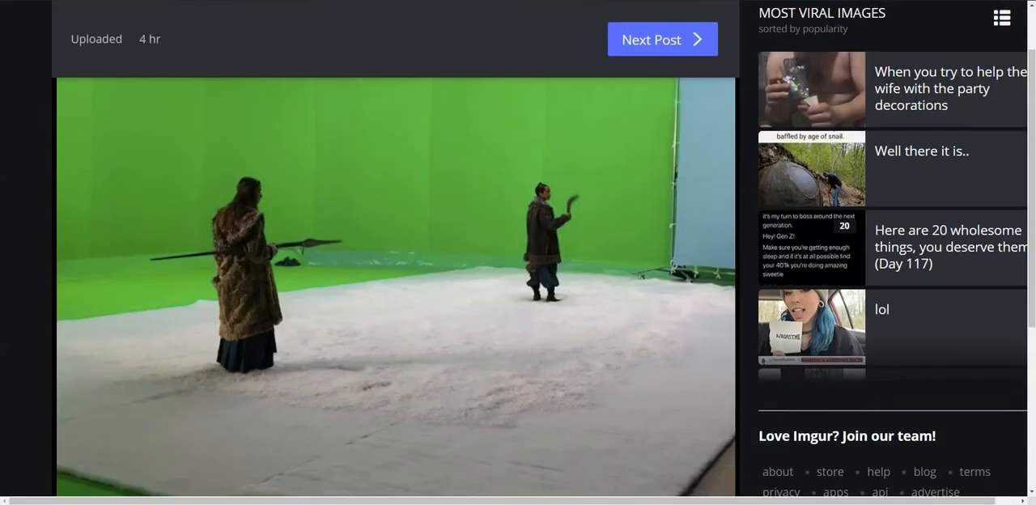
Scroll down to the fur-coated actress photo before the snowy mountain backdrop
{"action": "scroll", "scroll_direction": "down", "scroll_amount": 3}
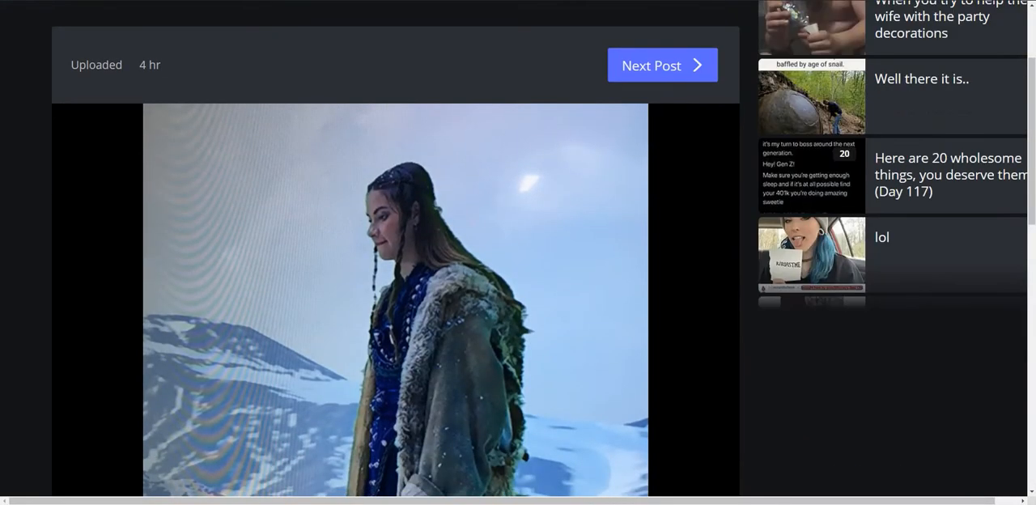
Scroll through the fur-coat photo and the two hooded figures photo, returning to the post
{"action": "scroll", "scroll_direction": "down", "scroll_amount": 3}
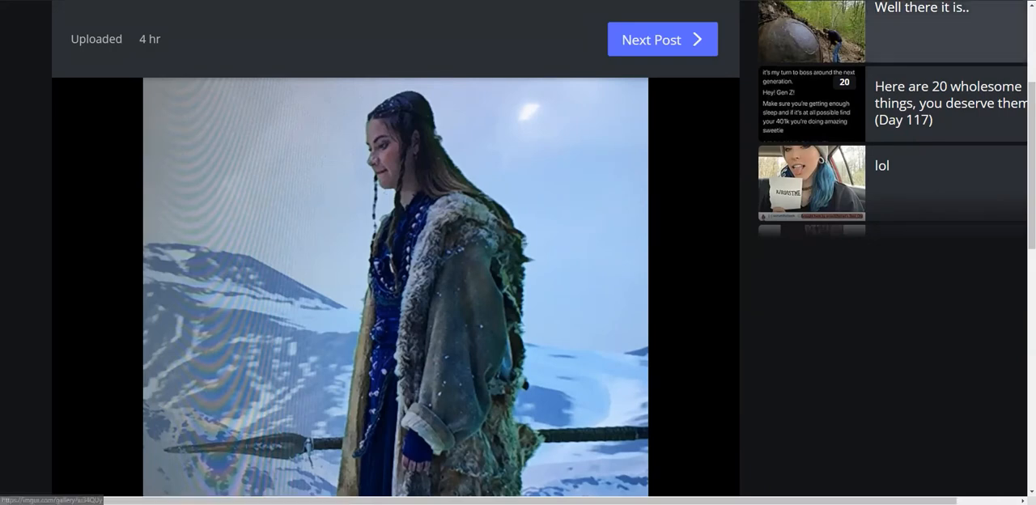
{"action": "scroll", "scroll_direction": "down", "scroll_amount": 3}
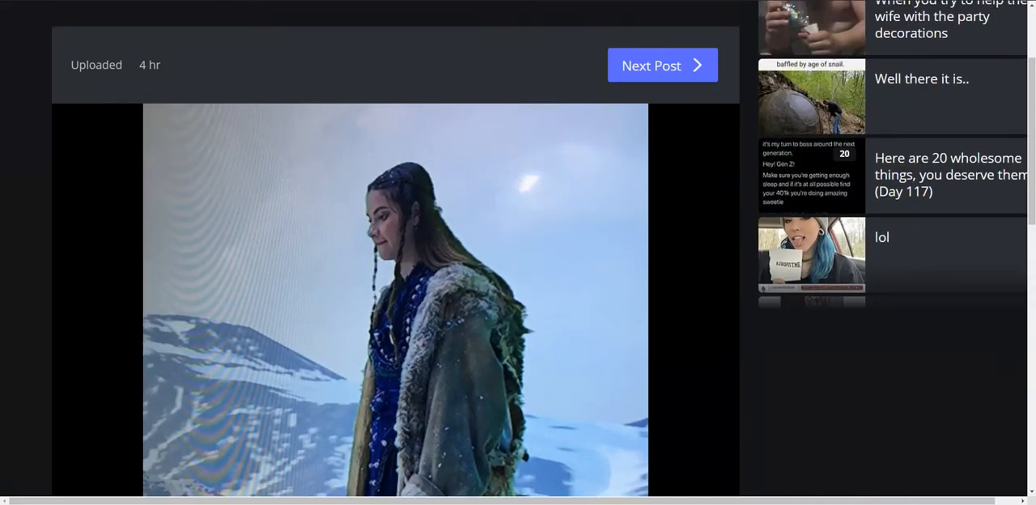
{"action": "scroll", "scroll_direction": "down", "scroll_amount": 3}
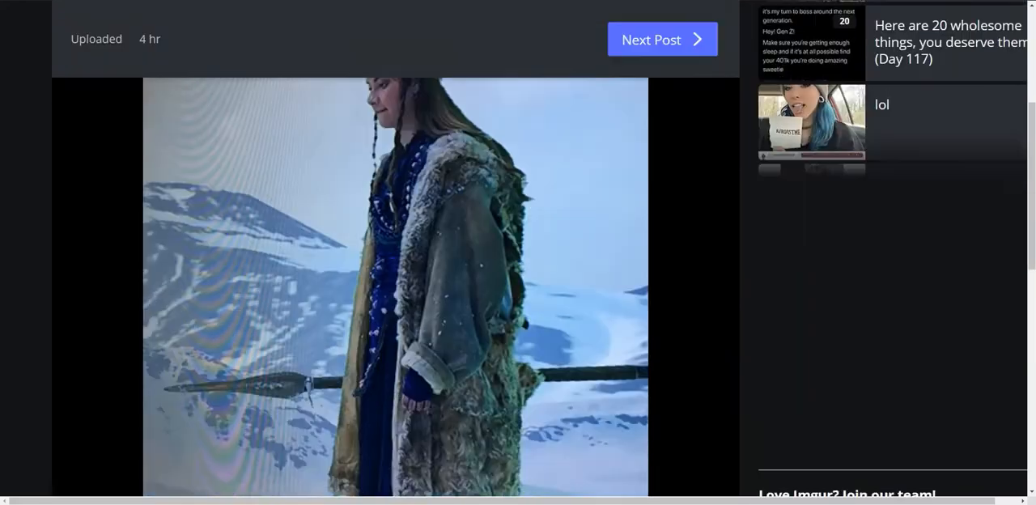
{"action": "scroll", "scroll_direction": "down", "scroll_amount": 3}
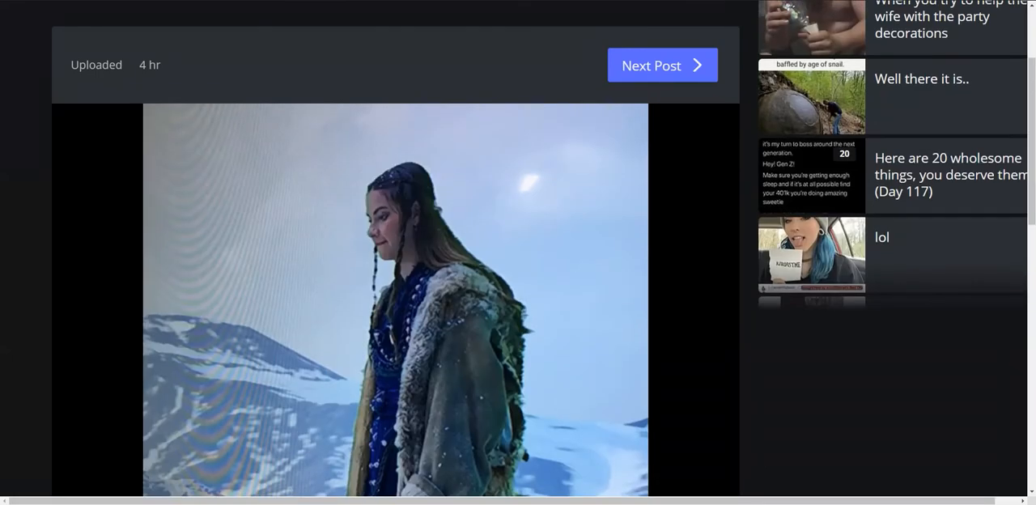
{"action": "scroll", "scroll_direction": "down", "scroll_amount": 3}
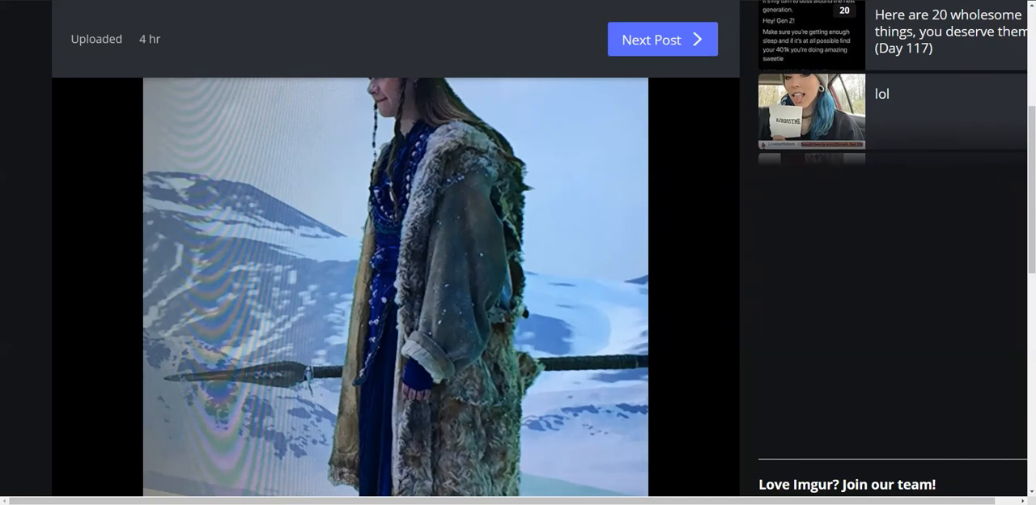
{"action": "scroll", "scroll_direction": "down", "scroll_amount": 3}
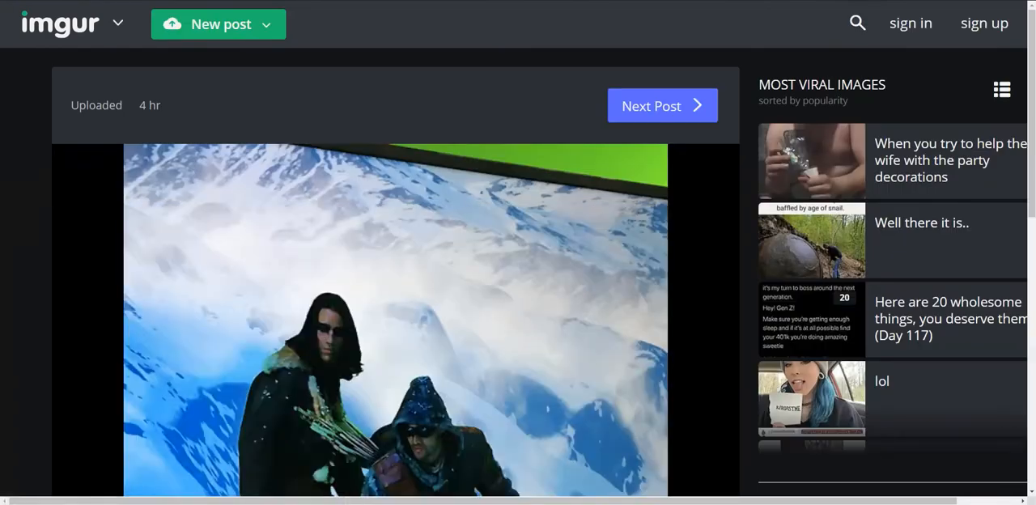
{"action": "scroll", "scroll_direction": "down", "scroll_amount": 3}
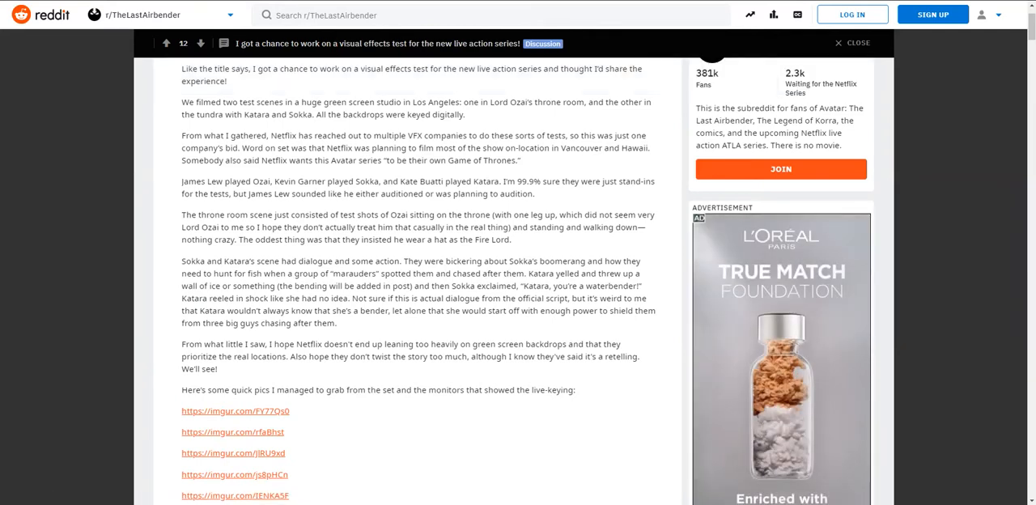
{"action": "left_click_drag", "start_coordinate": [271, 274], "coordinate": [307, 273]}
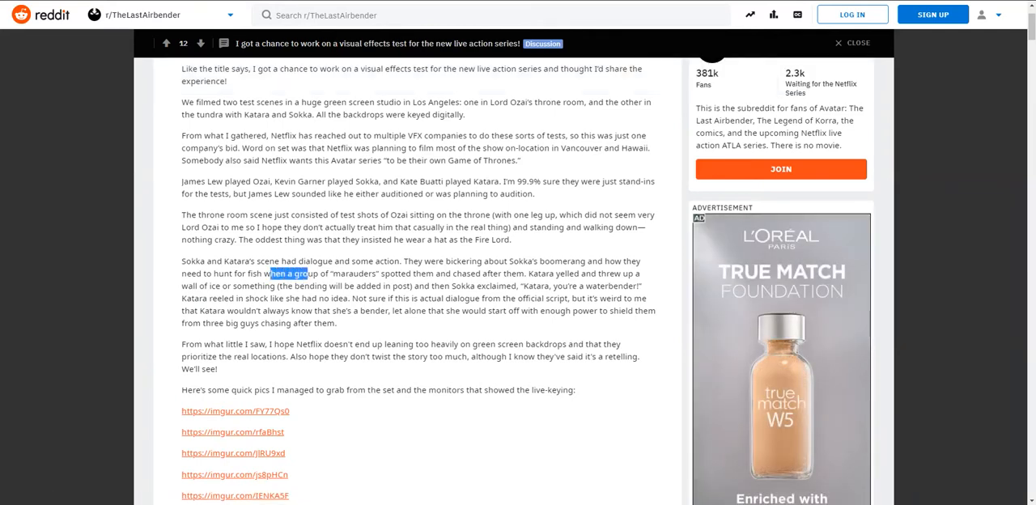
{"action": "left_click_drag", "start_coordinate": [271, 273], "coordinate": [433, 274]}
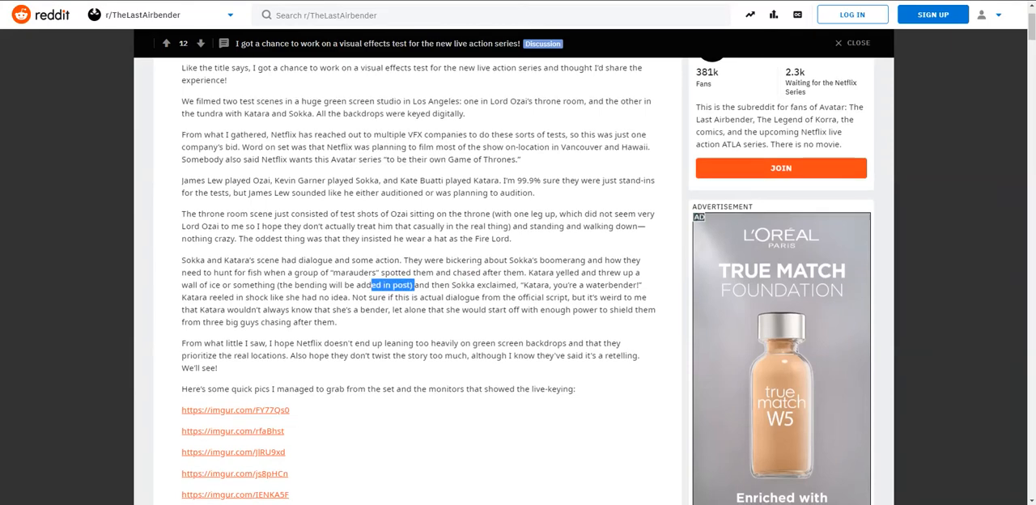
{"action": "scroll", "scroll_direction": "down", "scroll_amount": 3}
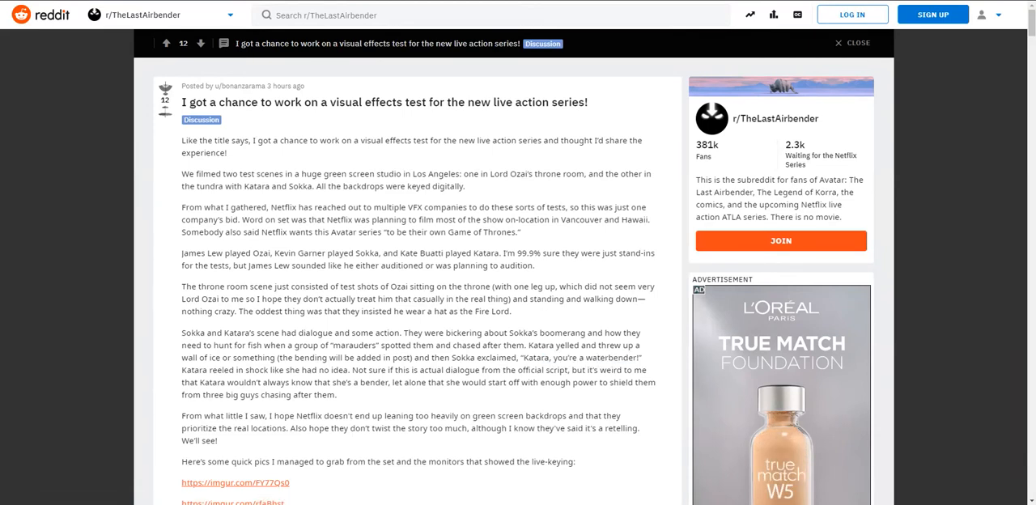
{"action": "scroll", "scroll_direction": "down", "scroll_amount": 3}
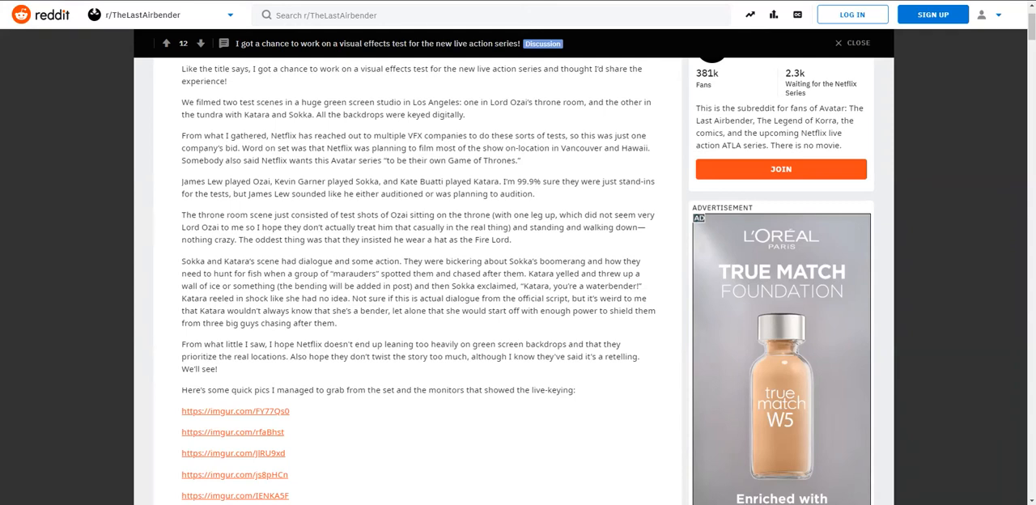
{"action": "left_click_drag", "start_coordinate": [240, 310], "coordinate": [537, 310]}
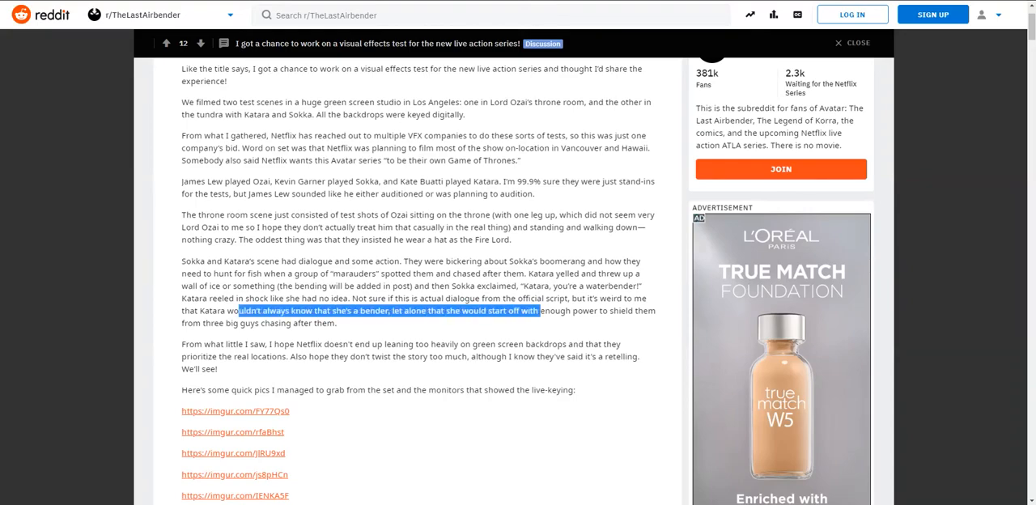
{"action": "scroll", "scroll_direction": "down", "scroll_amount": 3}
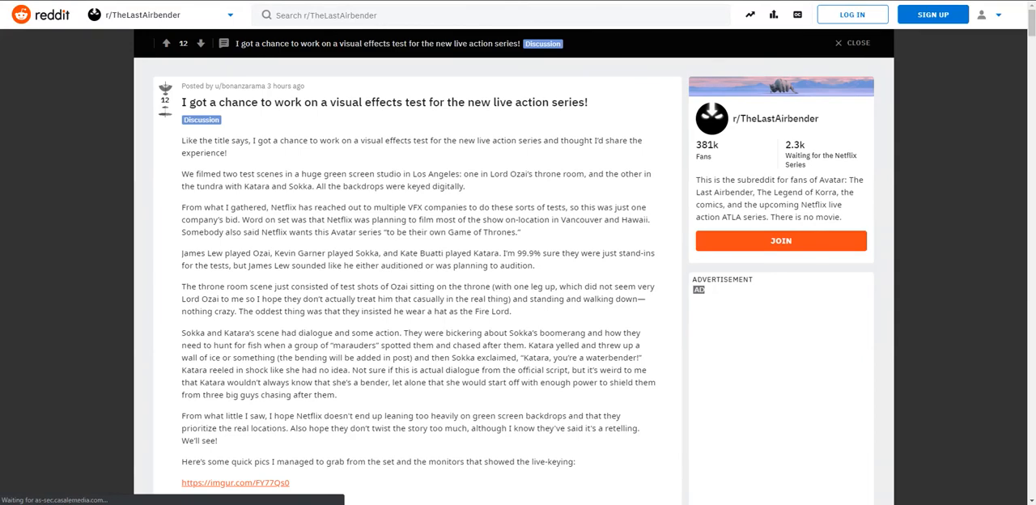
{"action": "scroll", "scroll_direction": "down", "scroll_amount": 3}
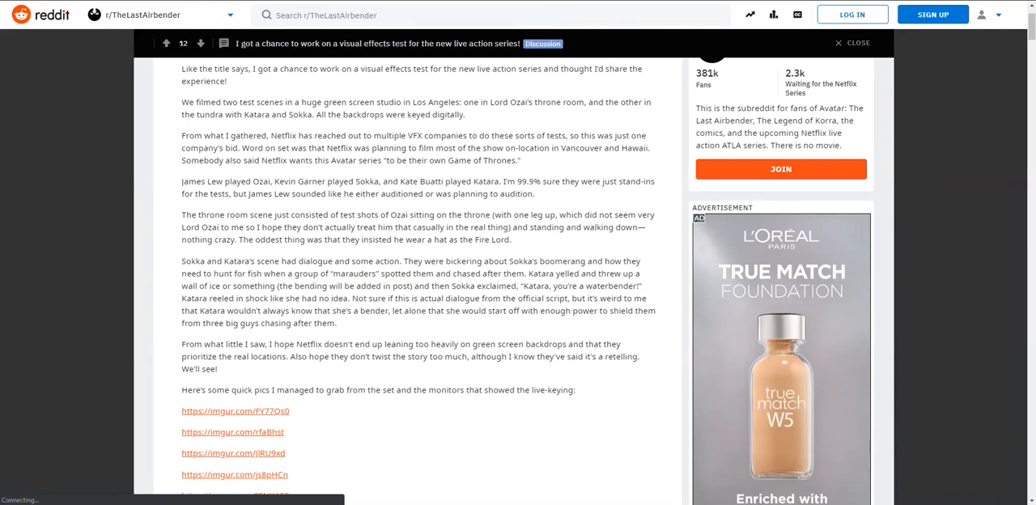
{"action": "scroll", "scroll_direction": "down", "scroll_amount": 3}
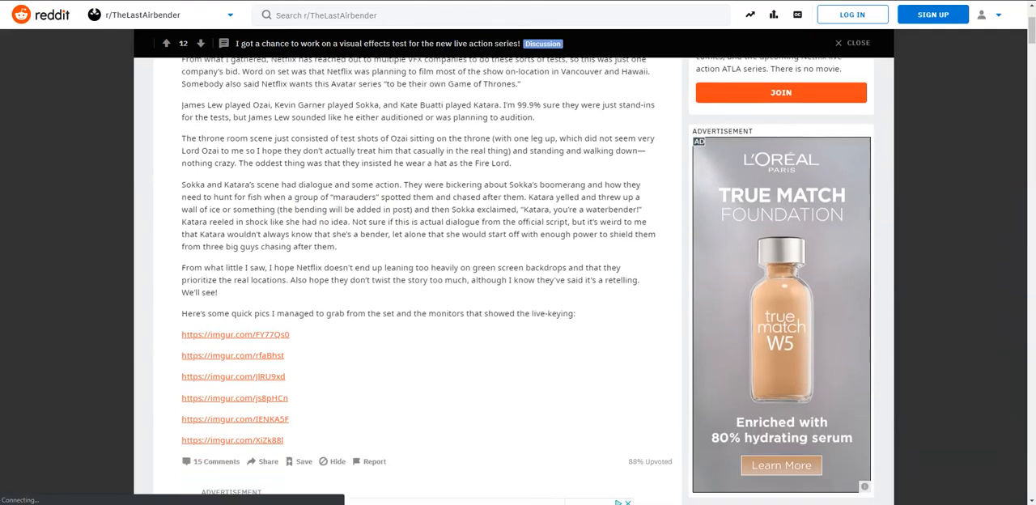
{"action": "scroll", "scroll_direction": "down", "scroll_amount": 3}
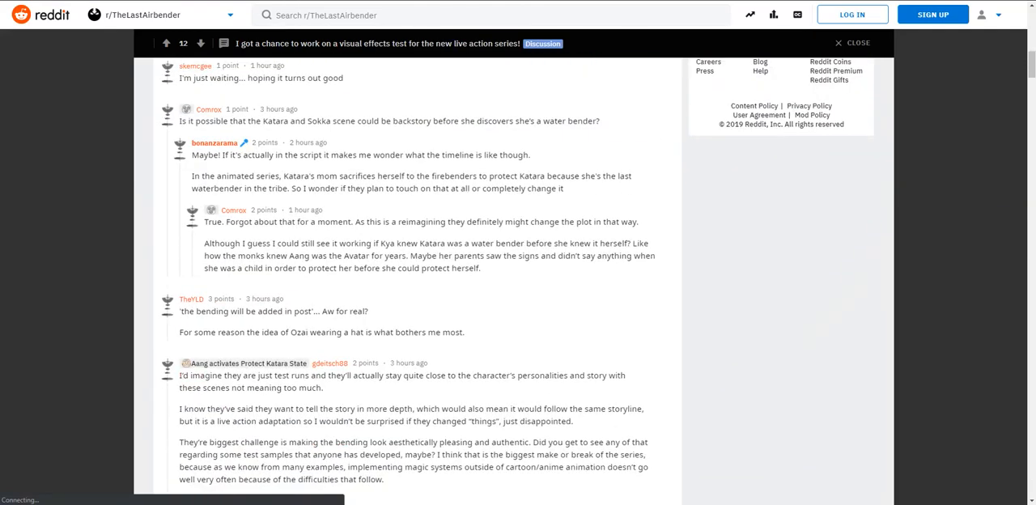
{"action": "double_click", "coordinate": [199, 312]}
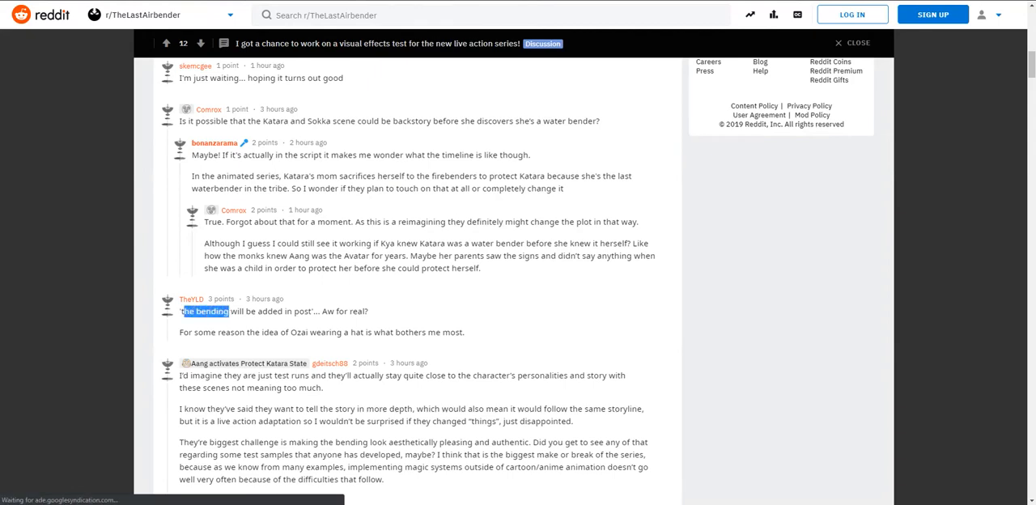
{"action": "left_click_drag", "start_coordinate": [182, 311], "coordinate": [368, 312]}
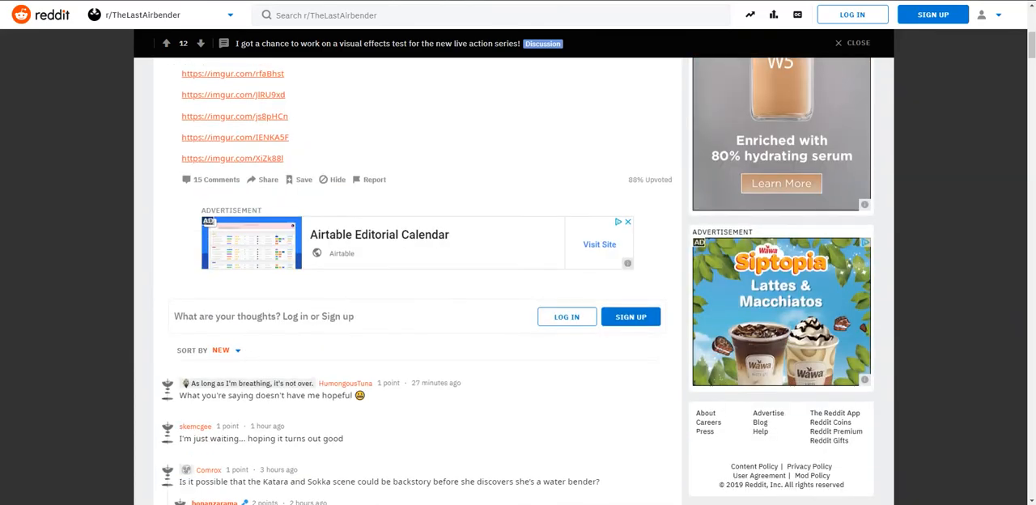
{"action": "scroll", "scroll_direction": "down", "scroll_amount": 3}
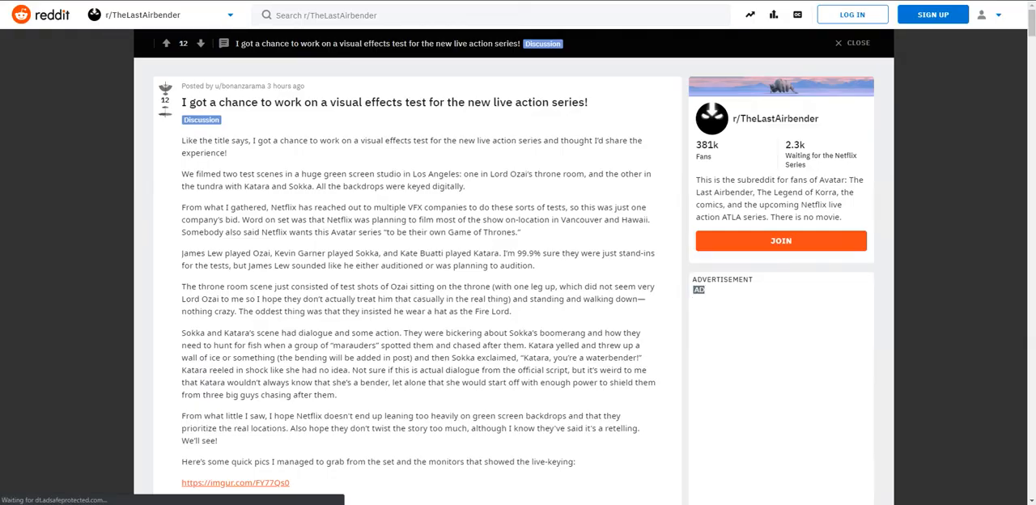
{"action": "left_click", "coordinate": [241, 480]}
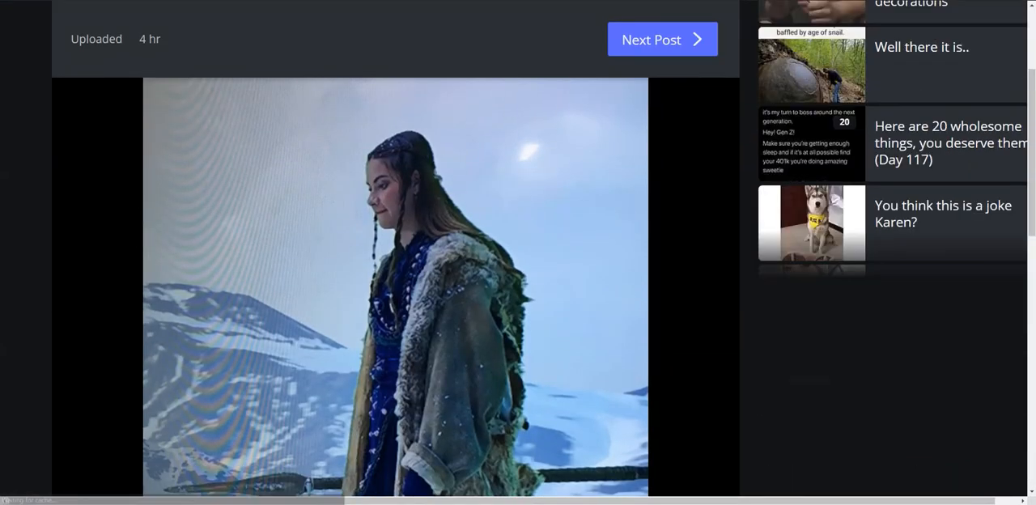
{"action": "scroll", "scroll_direction": "down", "scroll_amount": 3}
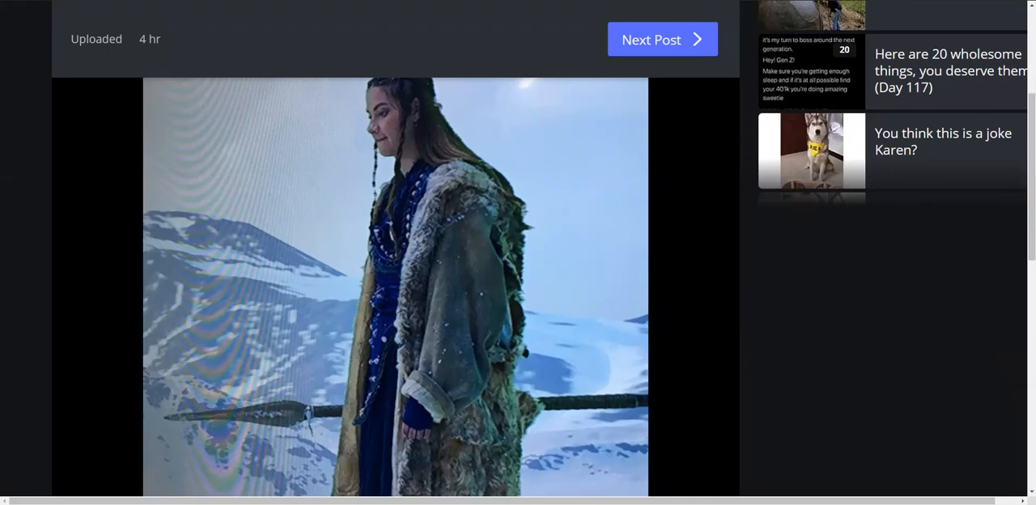
{"action": "scroll", "scroll_direction": "down", "scroll_amount": 3}
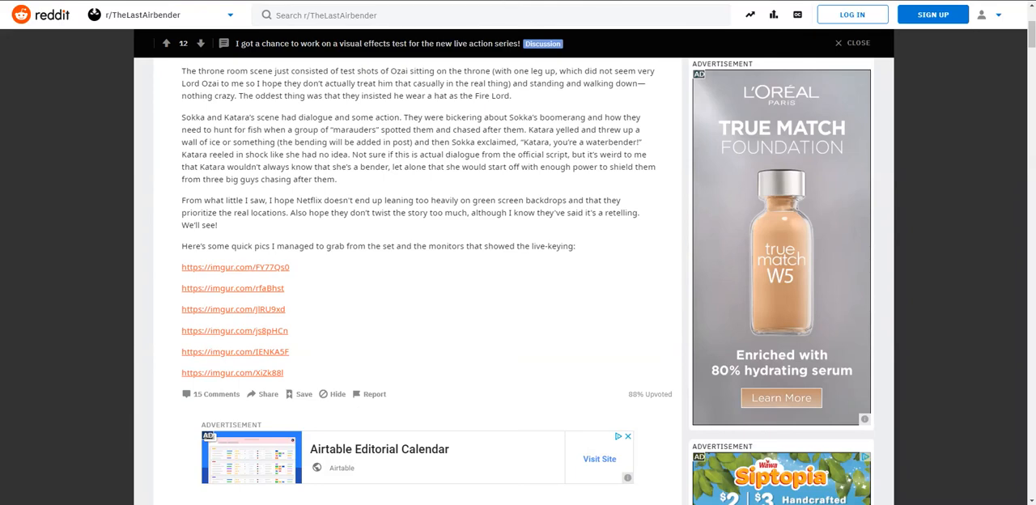
{"action": "scroll", "scroll_direction": "down", "scroll_amount": 3}
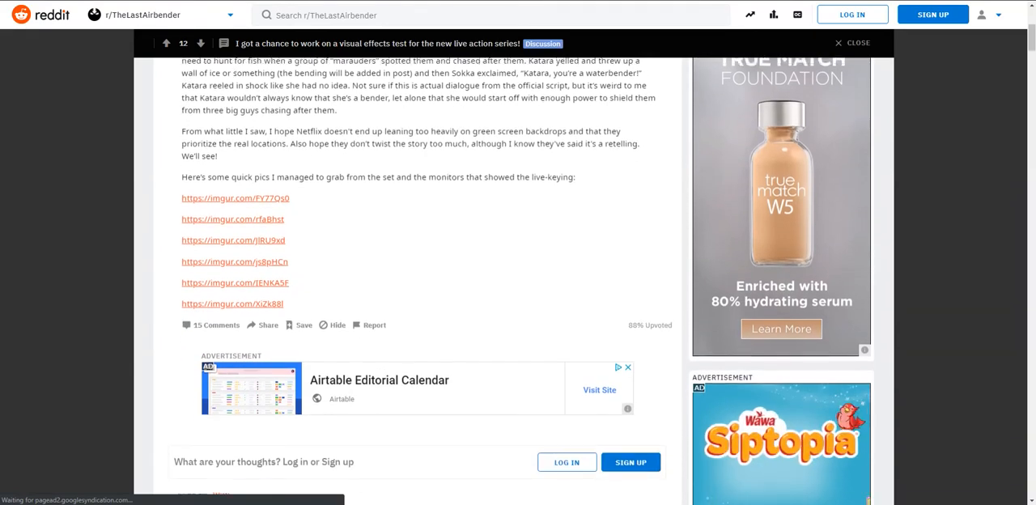
{"action": "scroll", "scroll_direction": "down", "scroll_amount": 3}
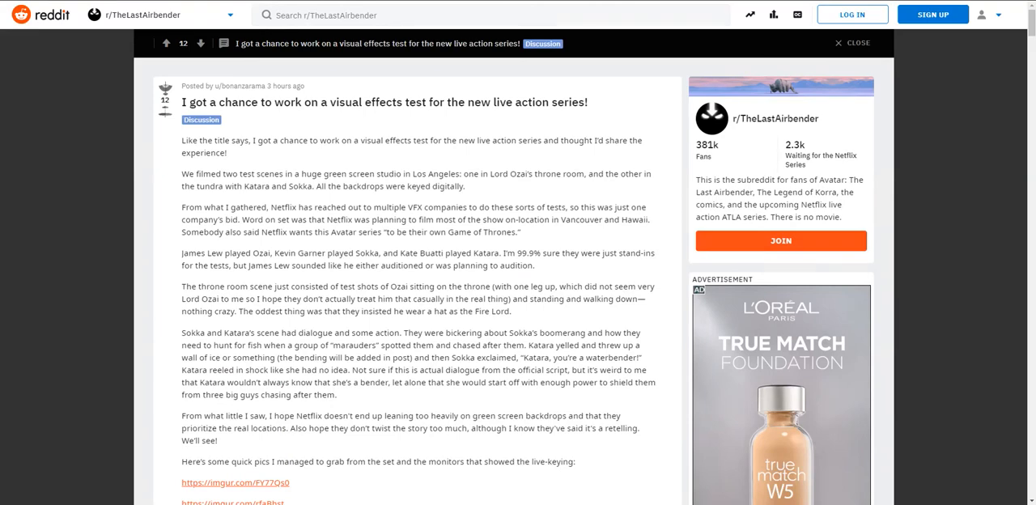
{"action": "scroll", "scroll_direction": "down", "scroll_amount": 3}
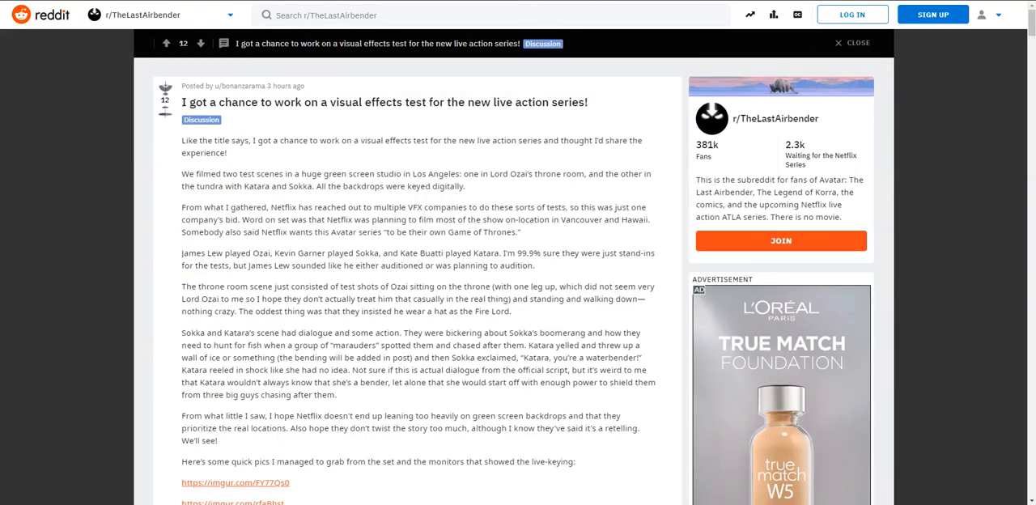
{"action": "scroll", "scroll_direction": "down", "scroll_amount": 3}
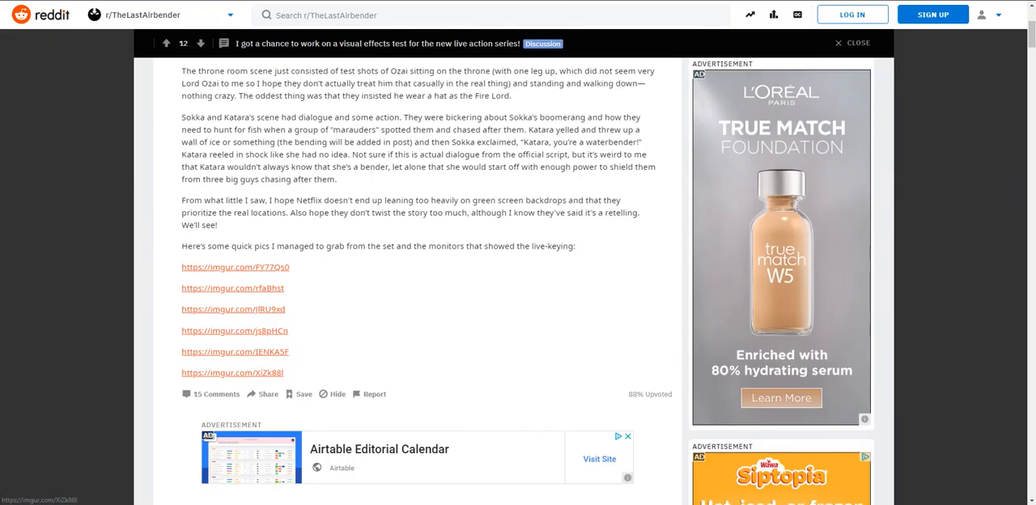
{"action": "scroll", "scroll_direction": "down", "scroll_amount": 3}
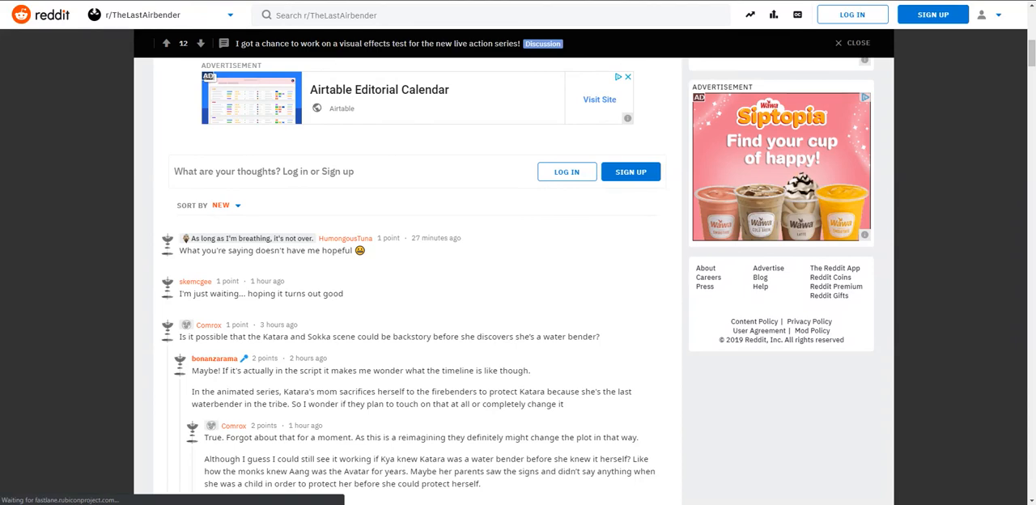
{"action": "left_click", "coordinate": [225, 204]}
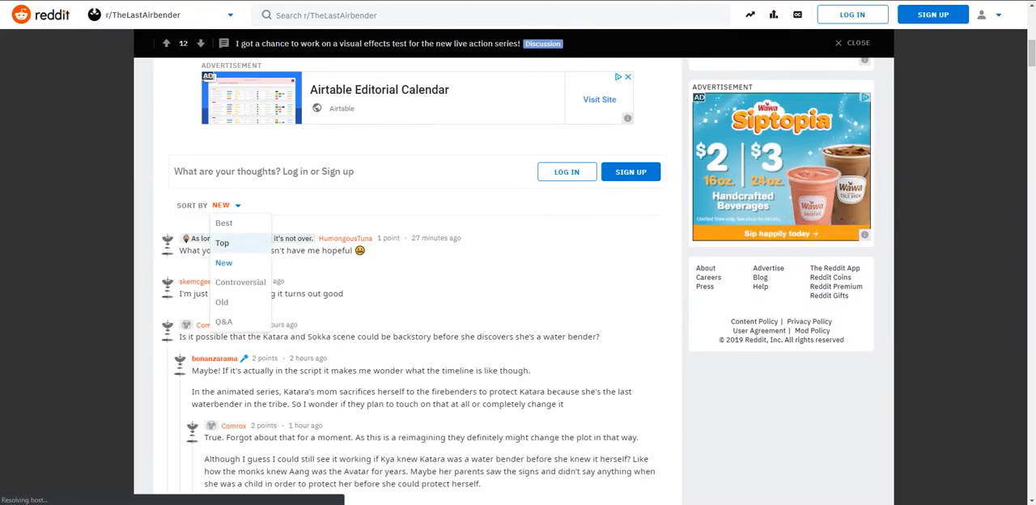
{"action": "left_click", "coordinate": [222, 243]}
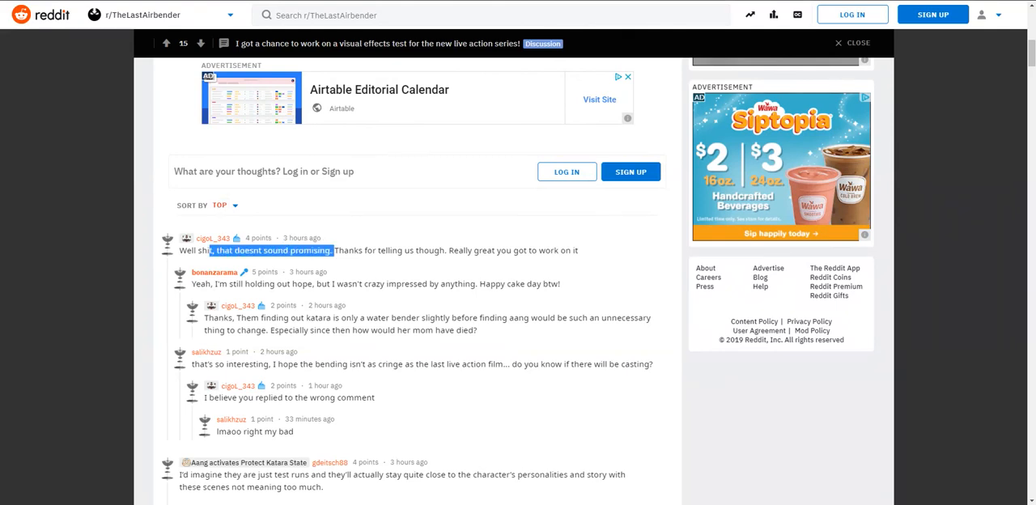
{"action": "left_click", "coordinate": [219, 205]}
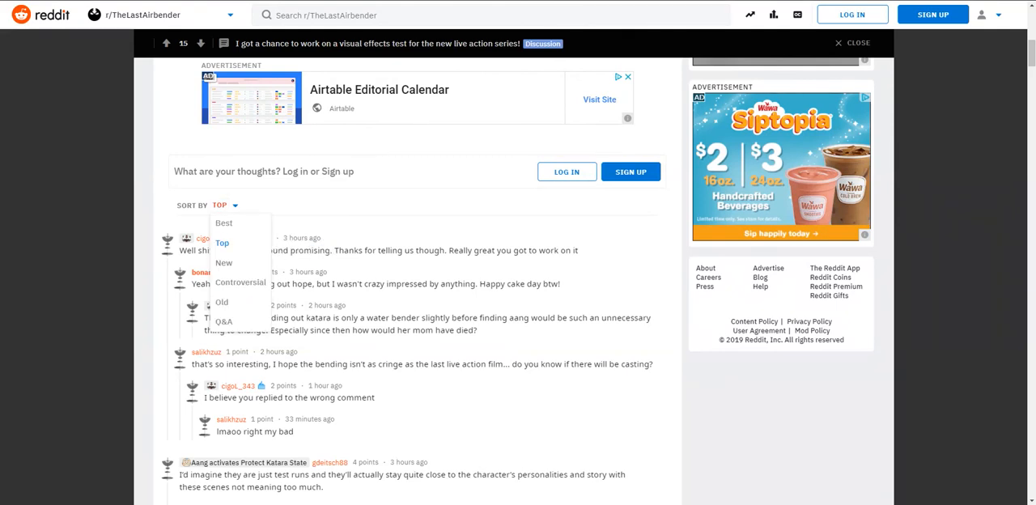
{"action": "mouse_move", "coordinate": [224, 263]}
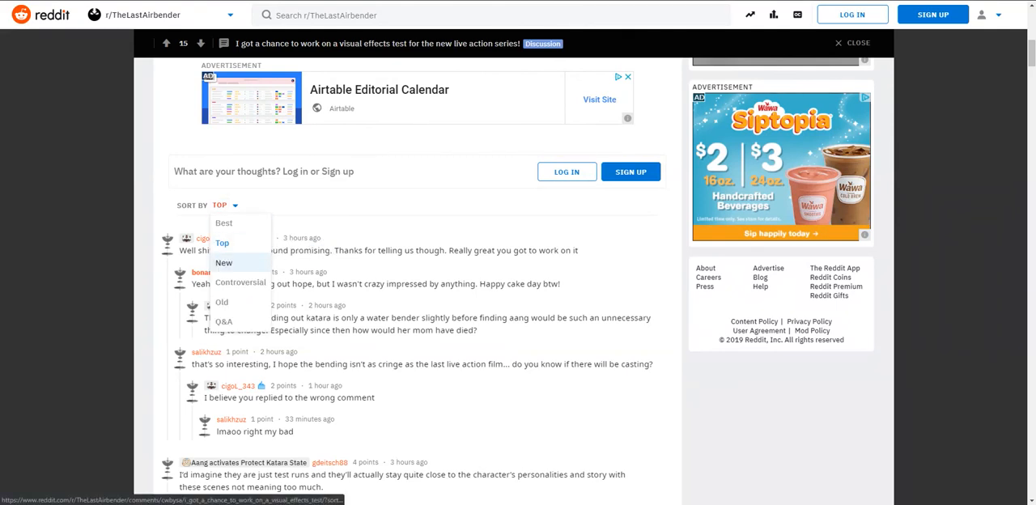
{"action": "left_click", "coordinate": [224, 262]}
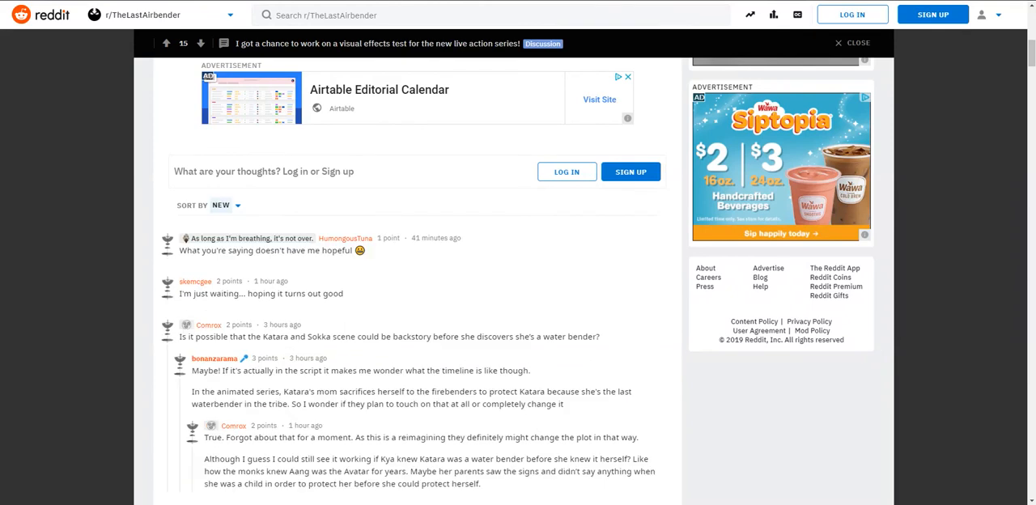